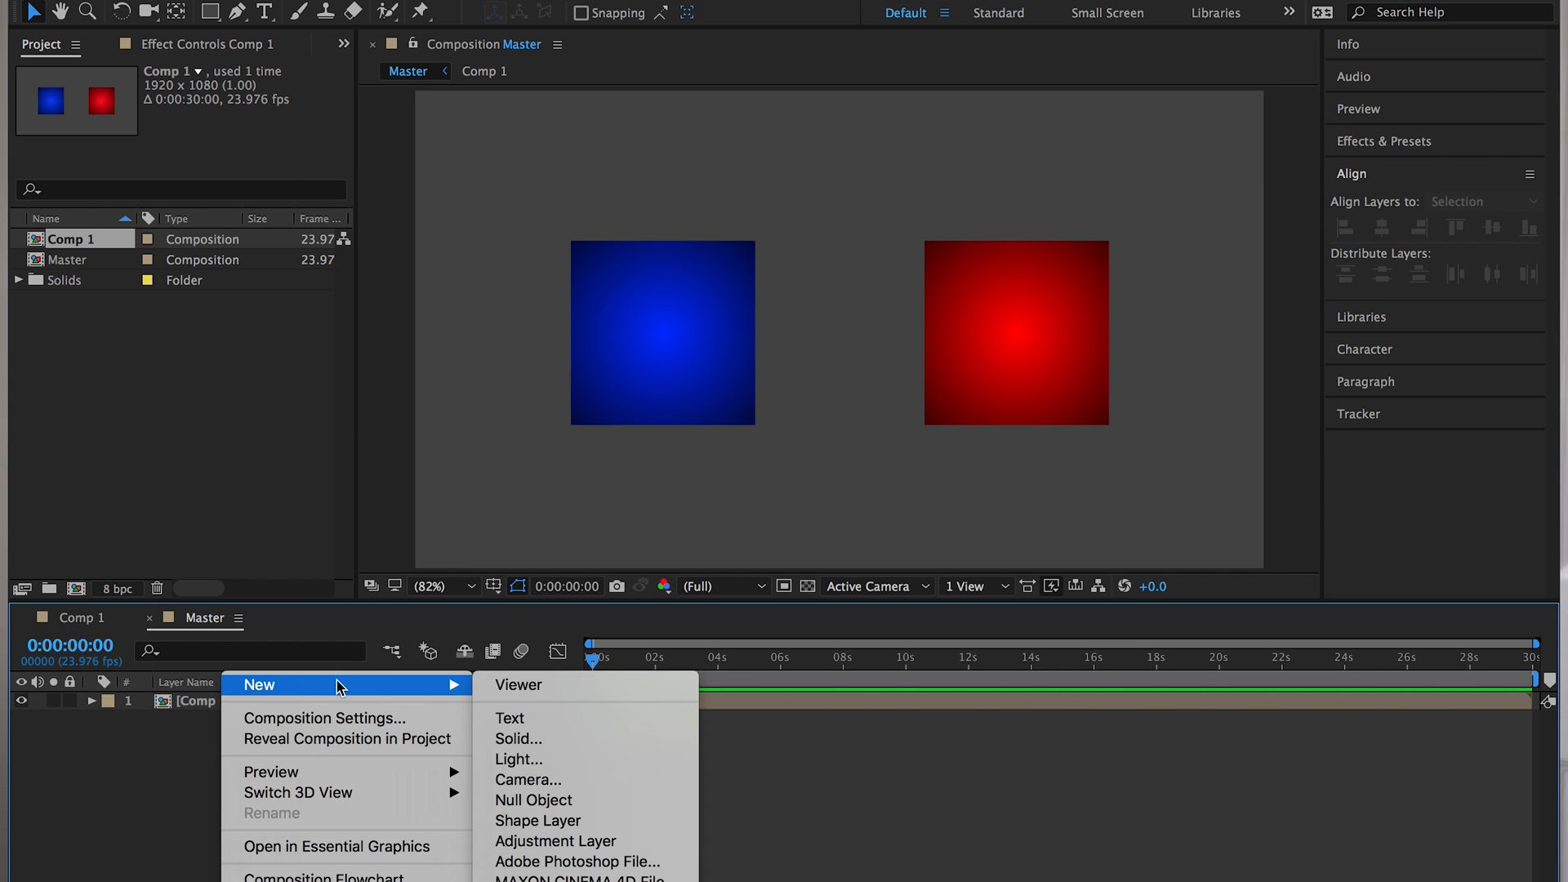
Add an adjustment layer to the Master comp and rename it 'Opacity'
{"action": "left_click", "coordinate": [556, 841]}
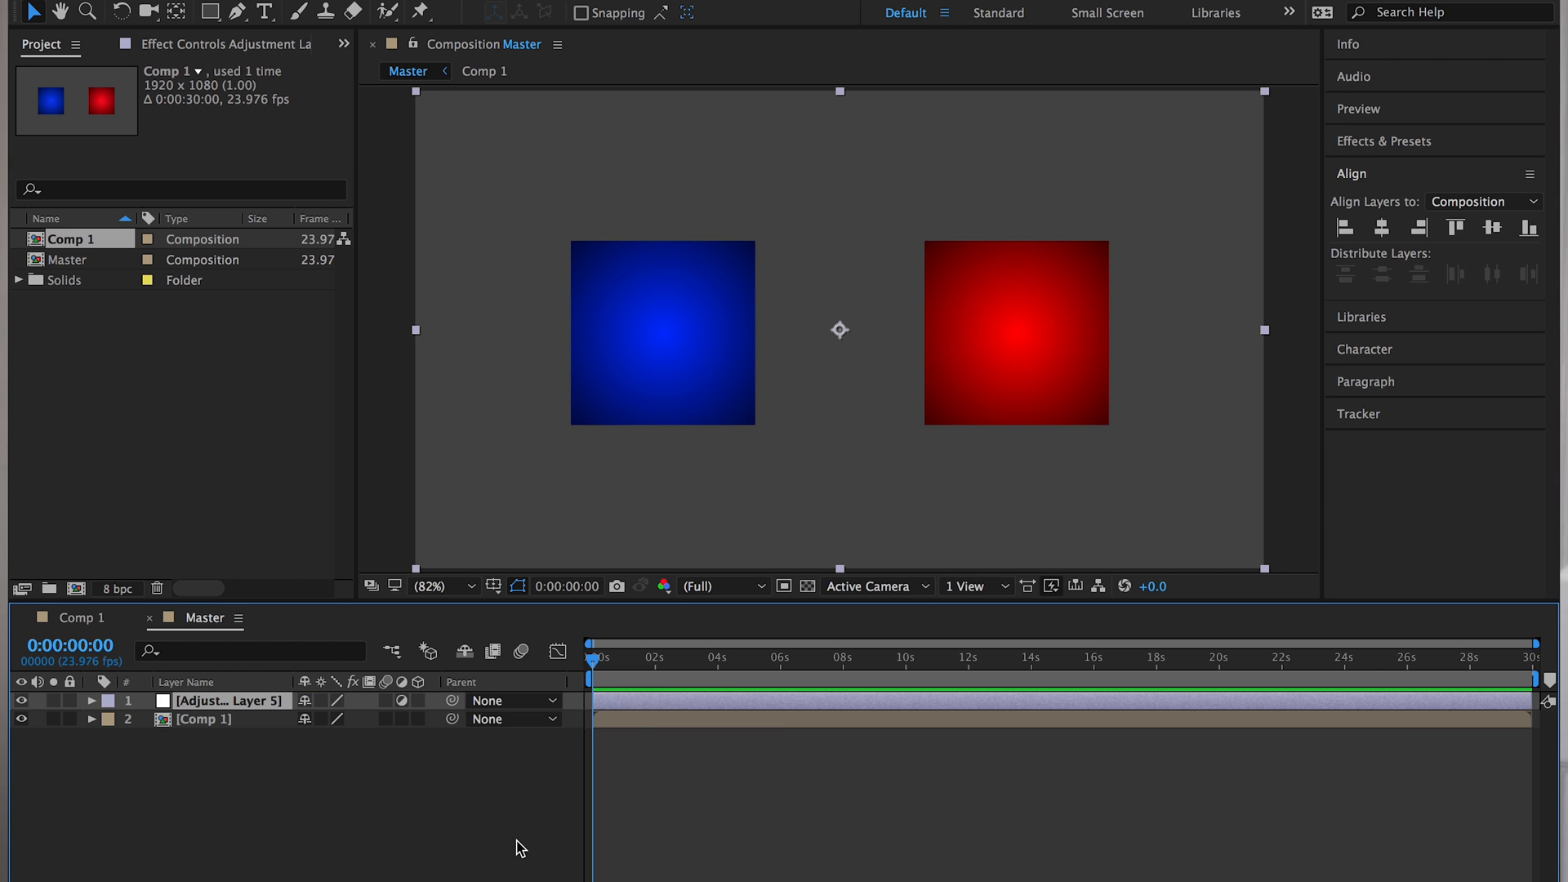
{"action": "double_click", "coordinate": [229, 700]}
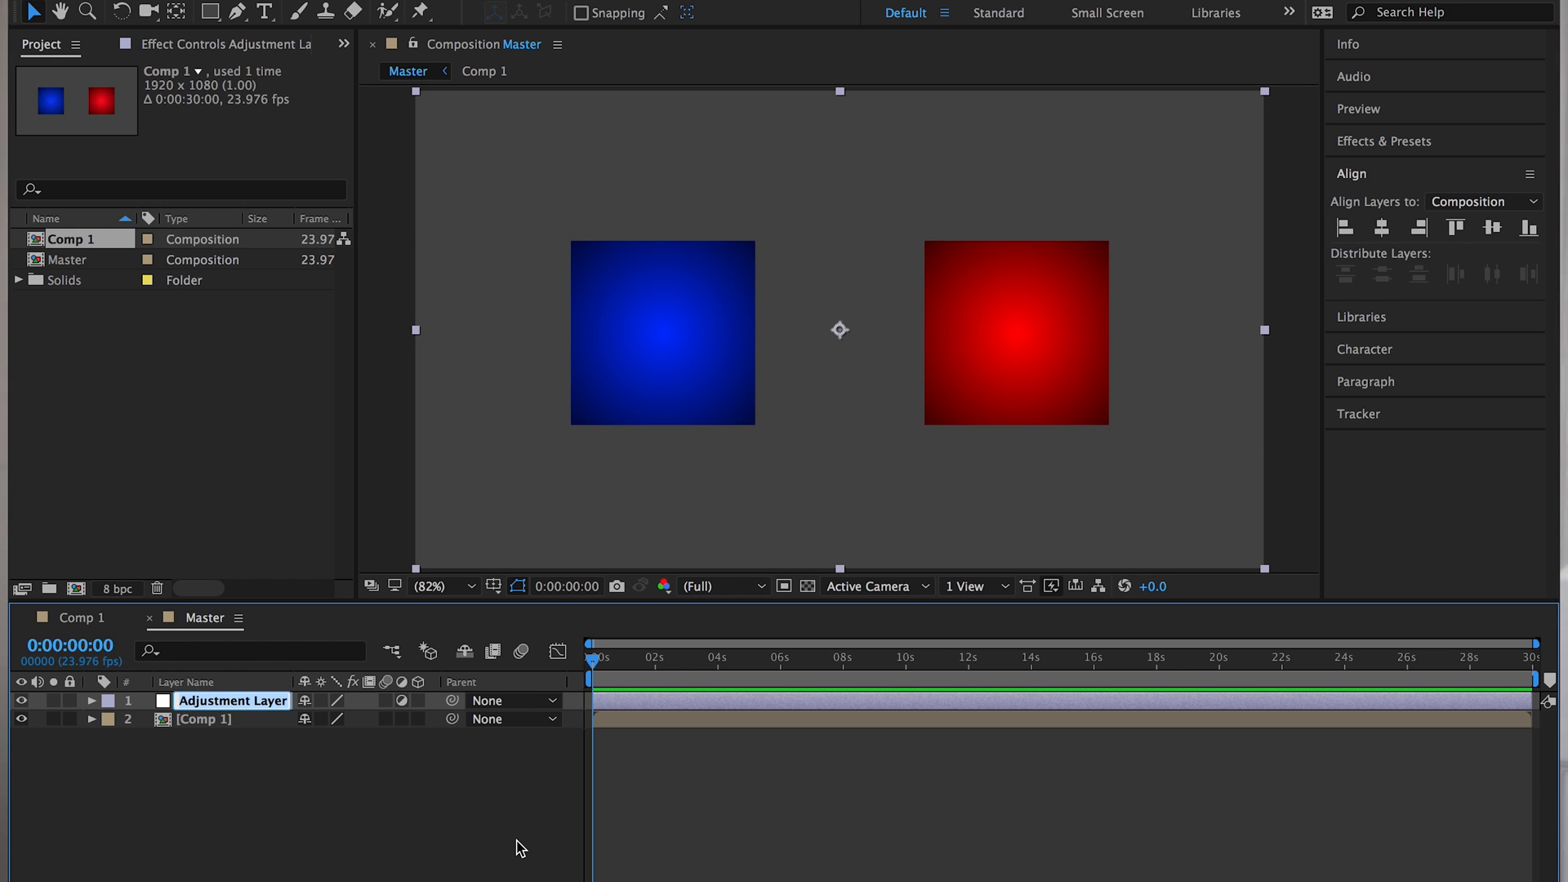
{"action": "type", "text": "Opcaity"}
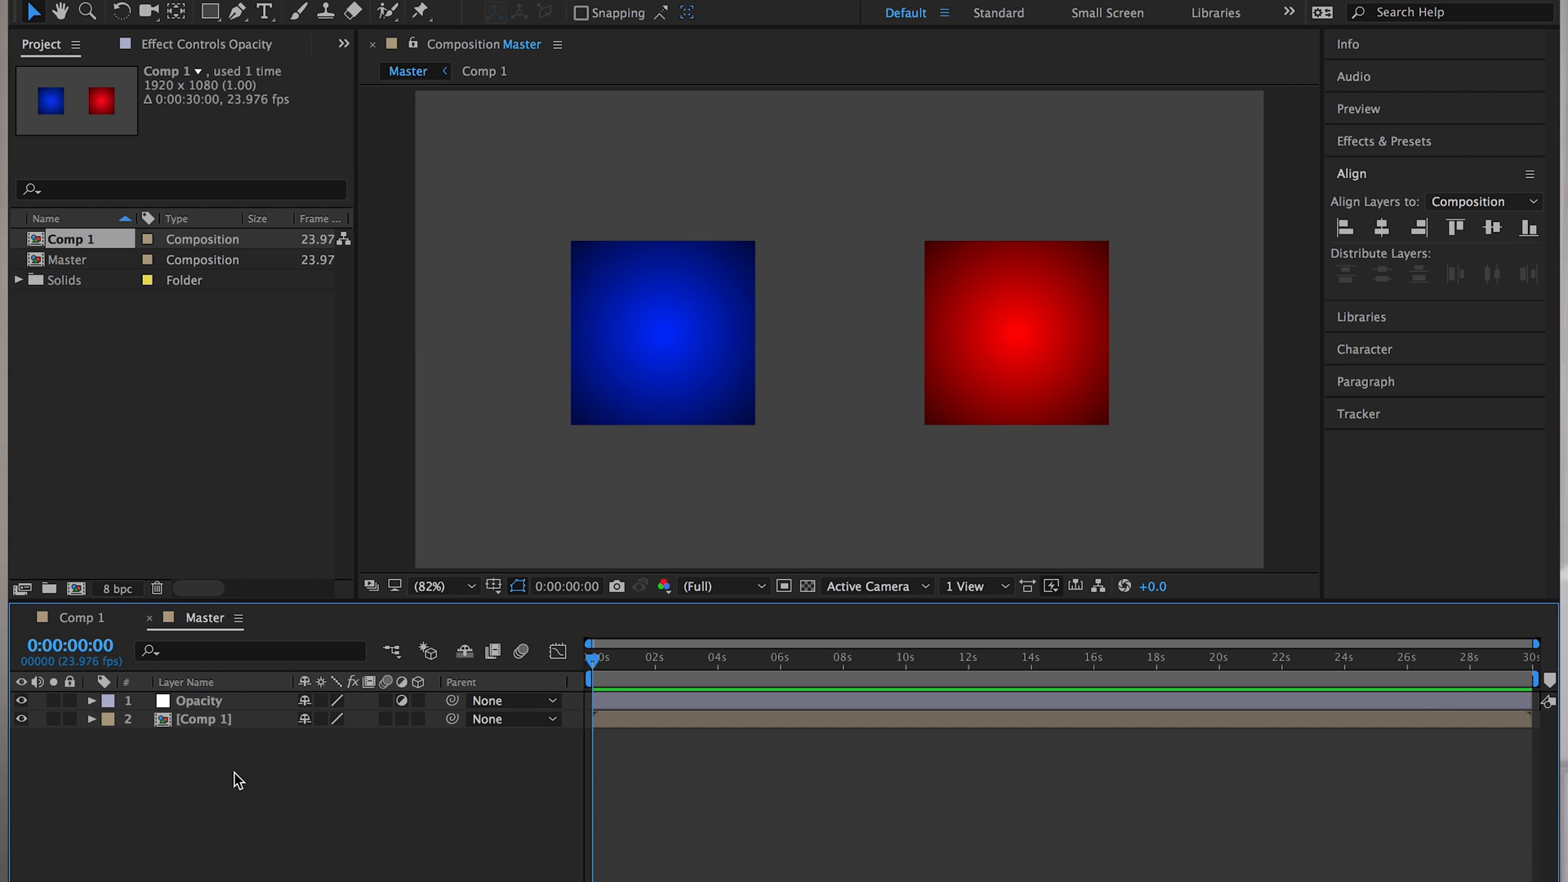
Search Effects & Presets for 'slider' and apply Slider Control to the Opacity layer
{"action": "left_click", "coordinate": [199, 700]}
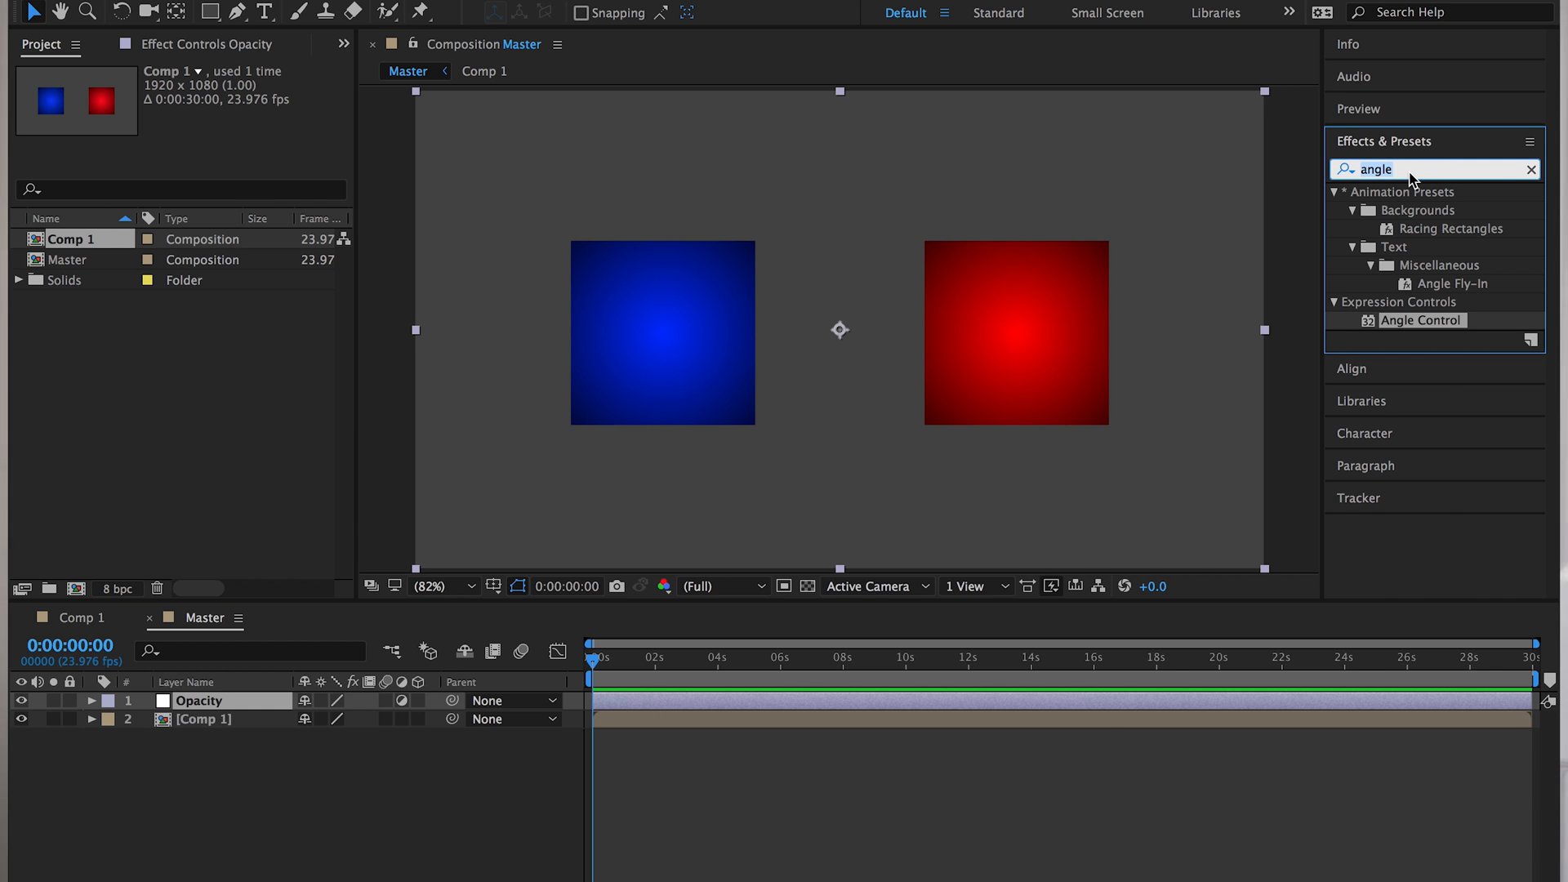
{"action": "type", "text": "express"}
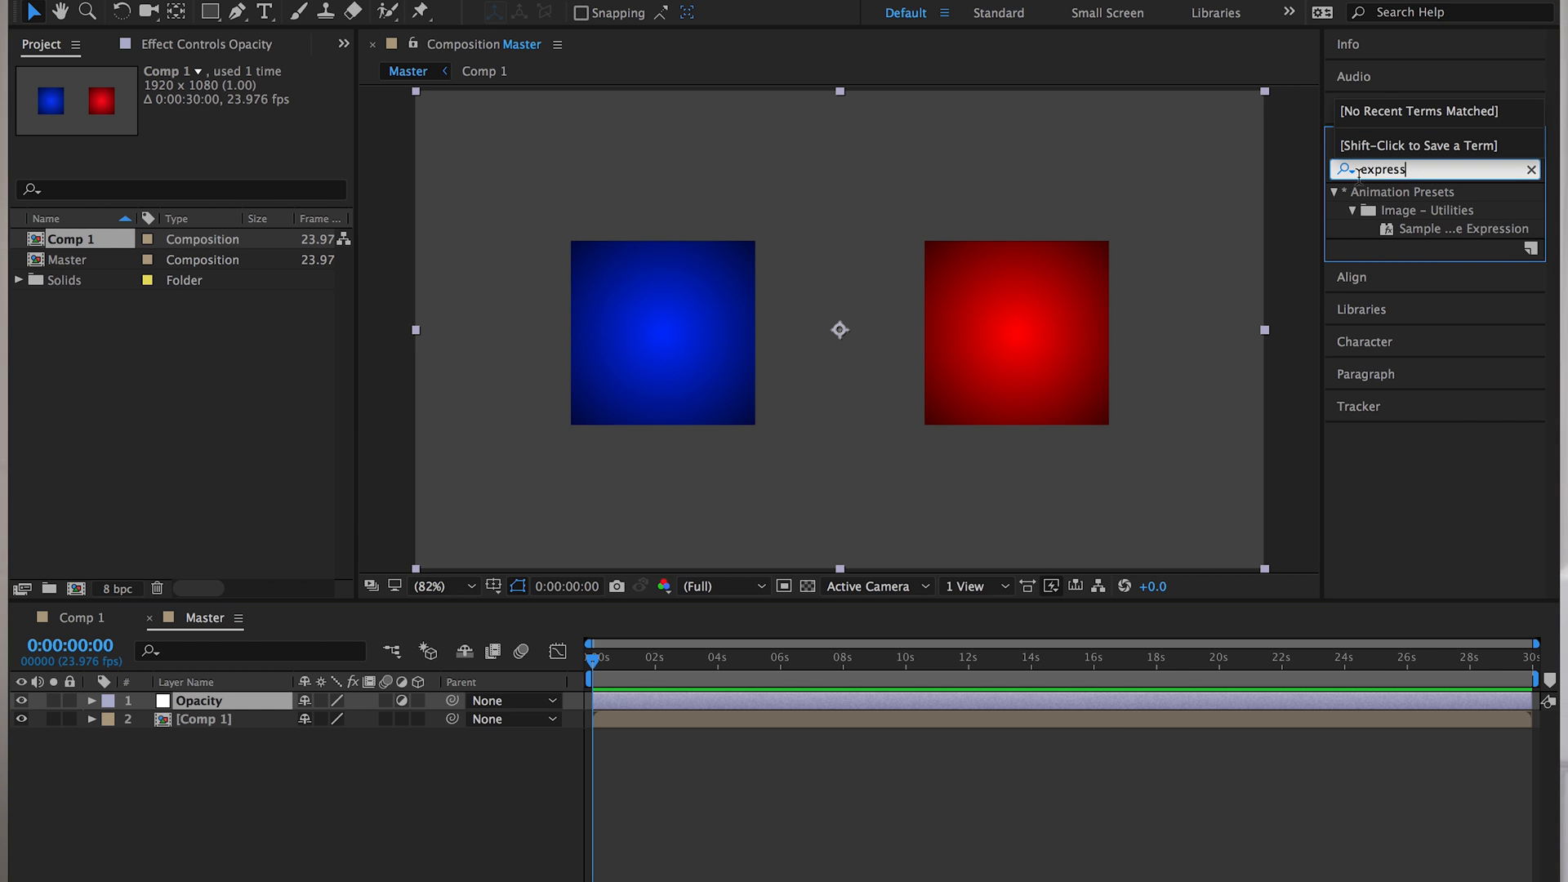
{"action": "left_click", "coordinate": [1532, 169]}
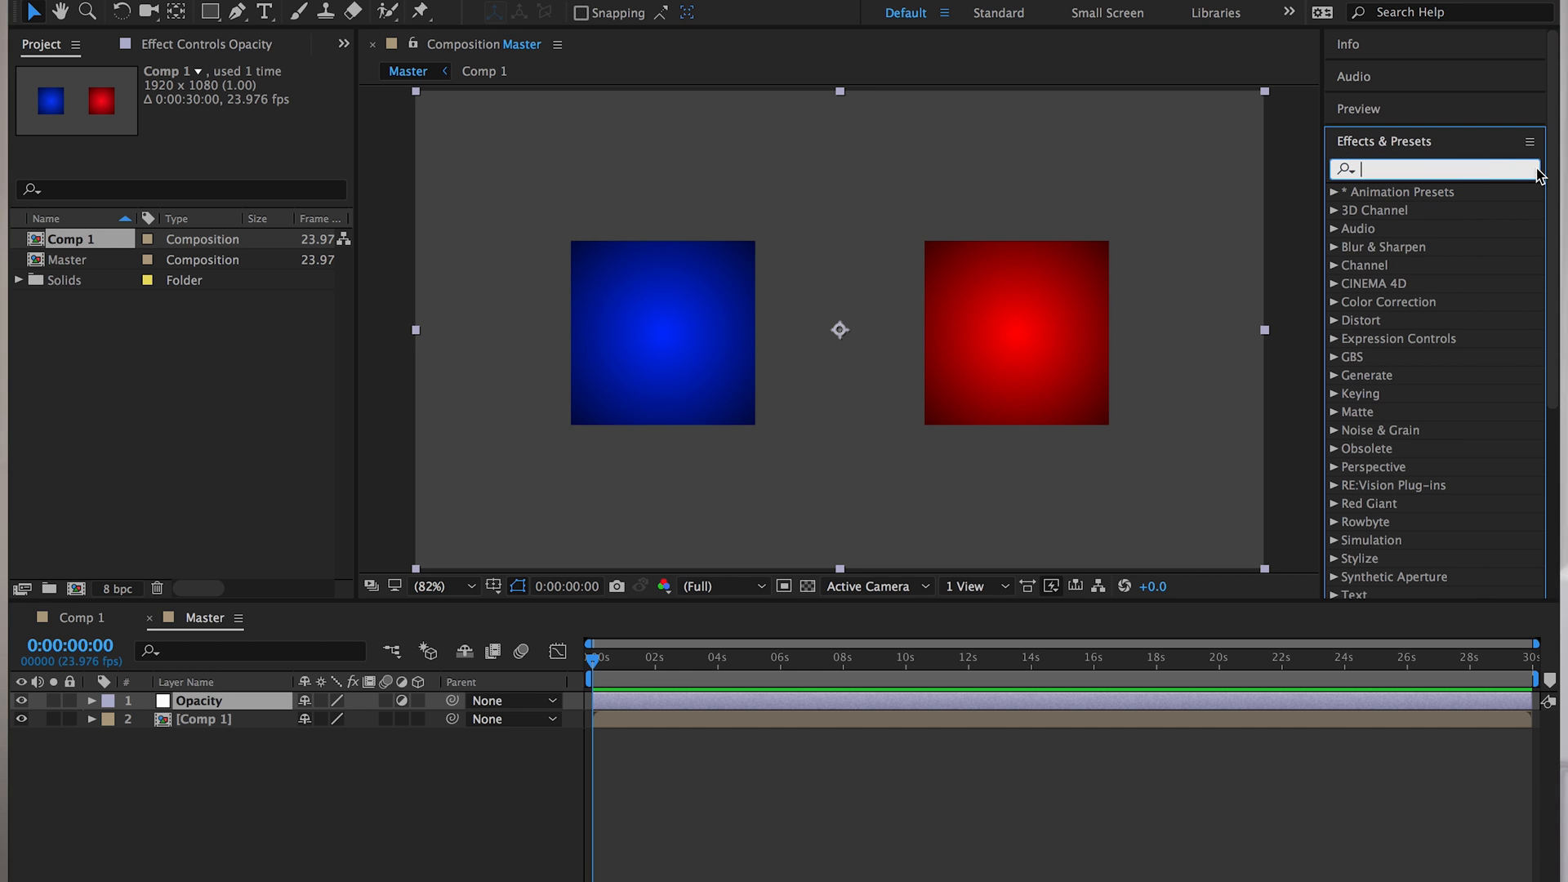
{"action": "type", "text": "slider"}
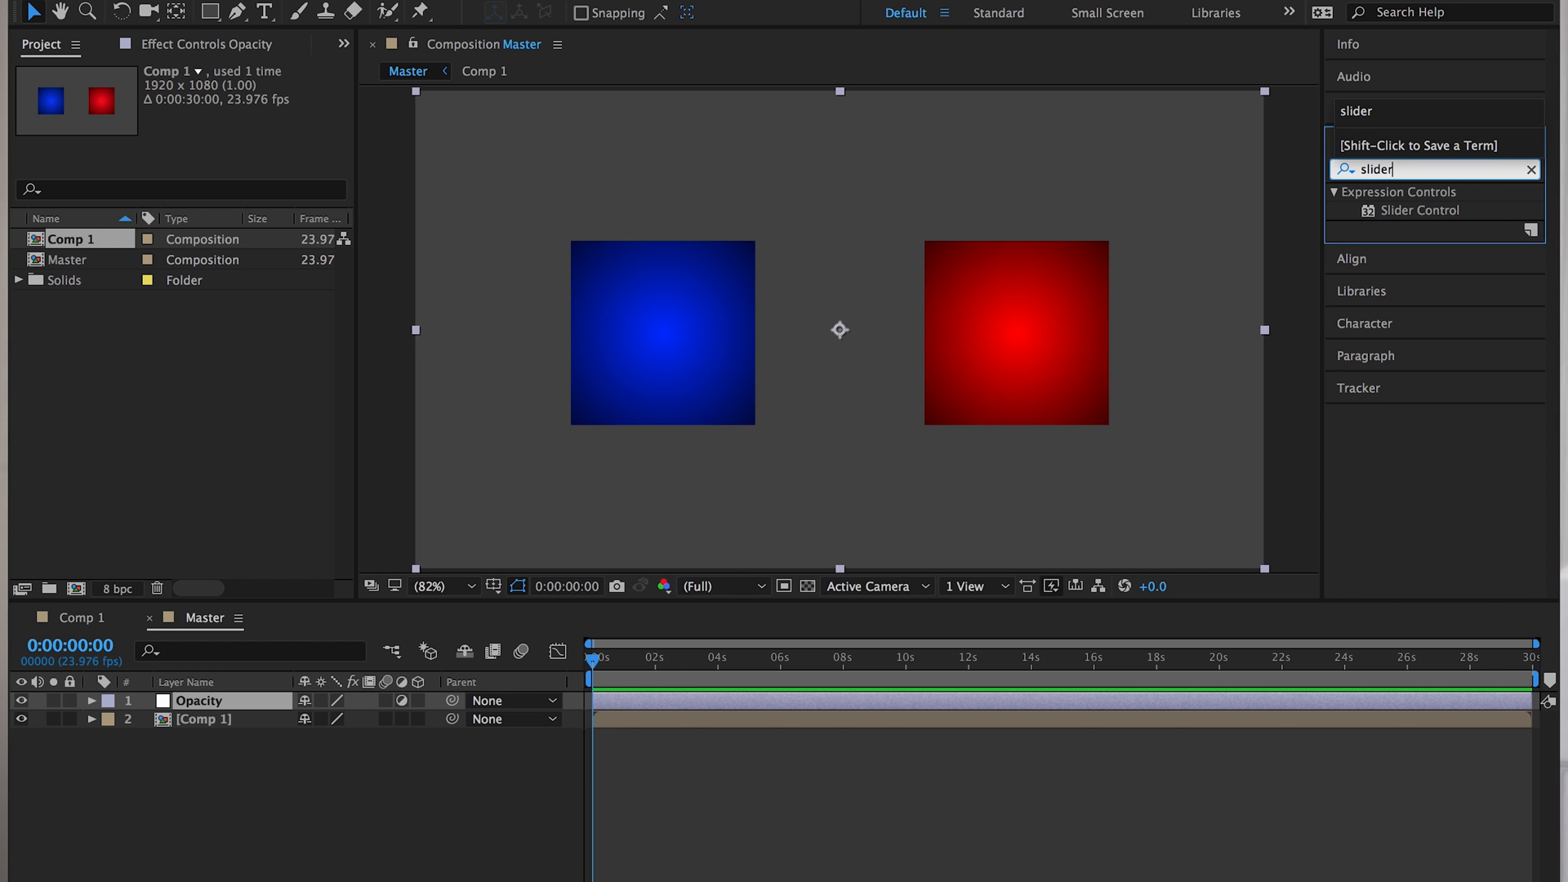
{"action": "mouse_move", "coordinate": [1434, 223]}
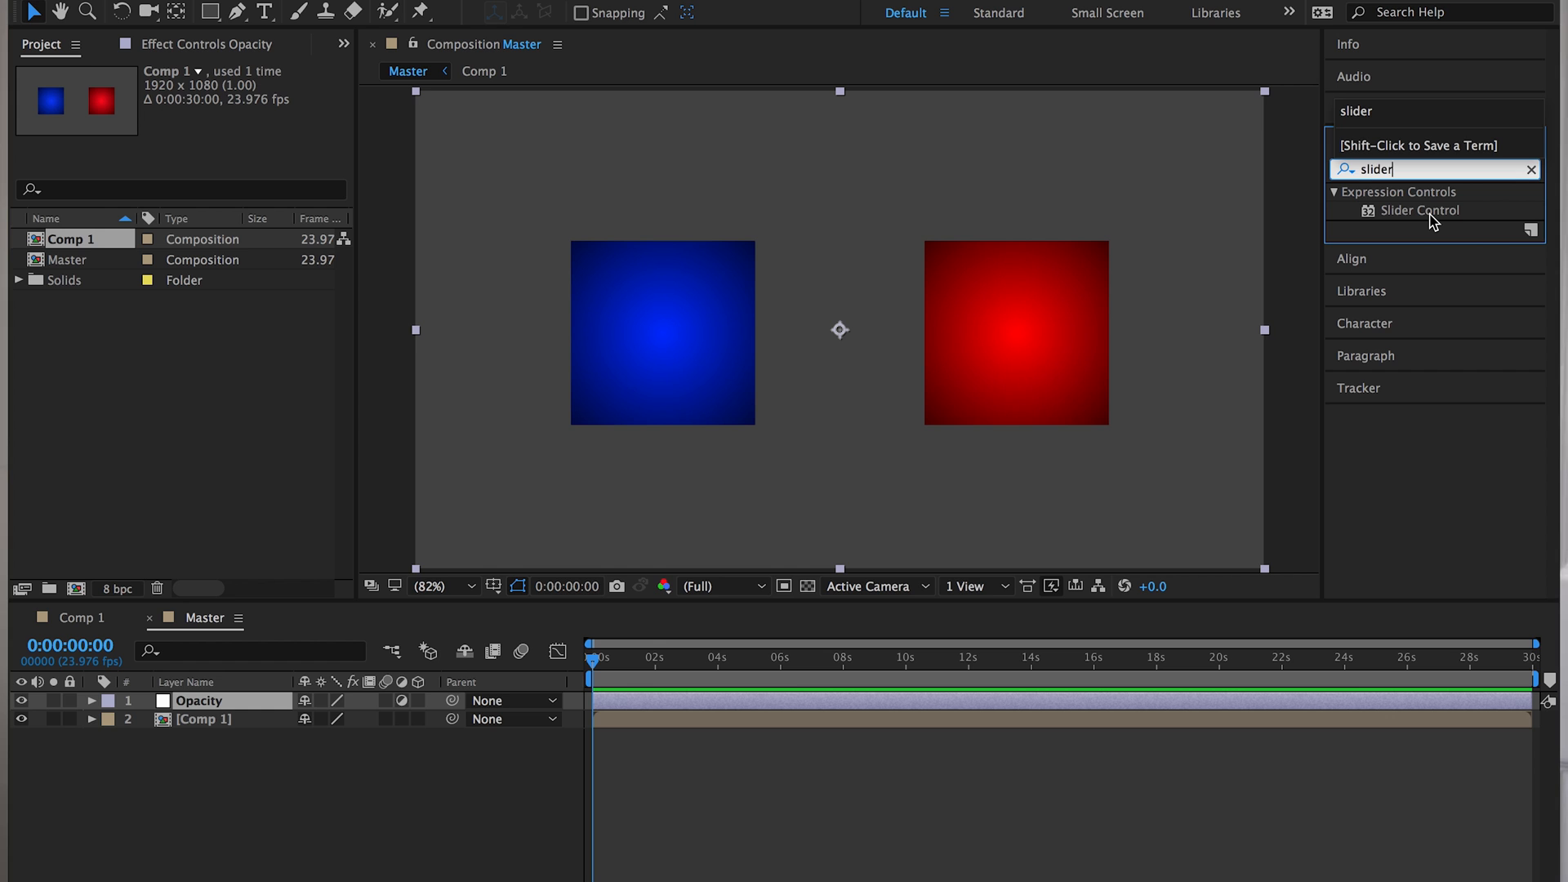
{"action": "double_click", "coordinate": [1422, 210]}
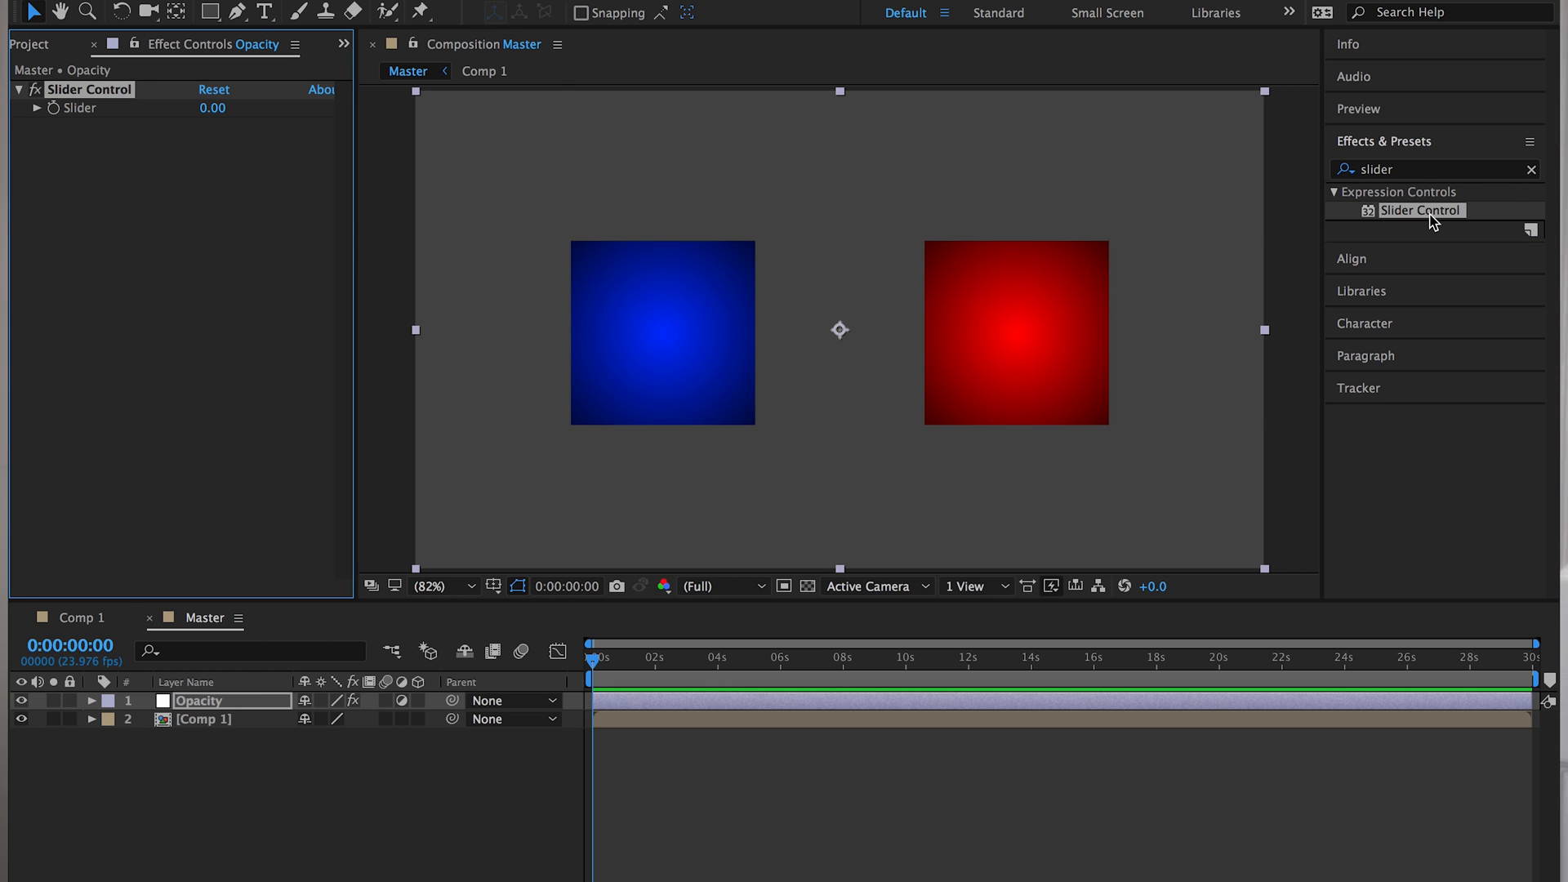
{"action": "mouse_move", "coordinate": [235, 710]}
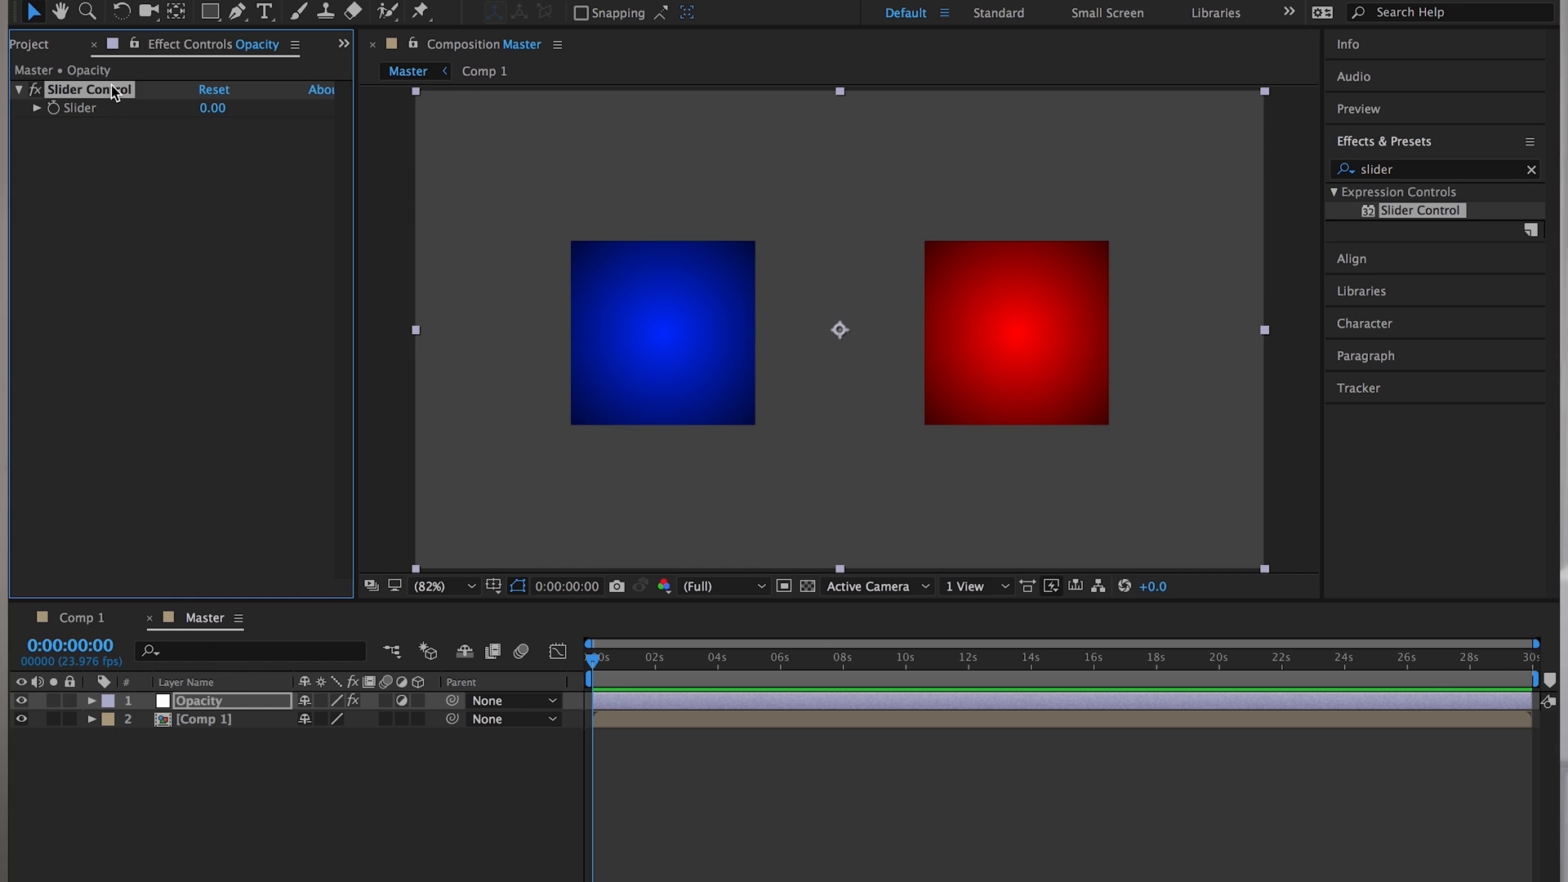
Rename the Slider Control effect to 'Opacity' in Effect Controls
{"action": "double_click", "coordinate": [90, 89]}
{"action": "type", "text": "Opacity"}
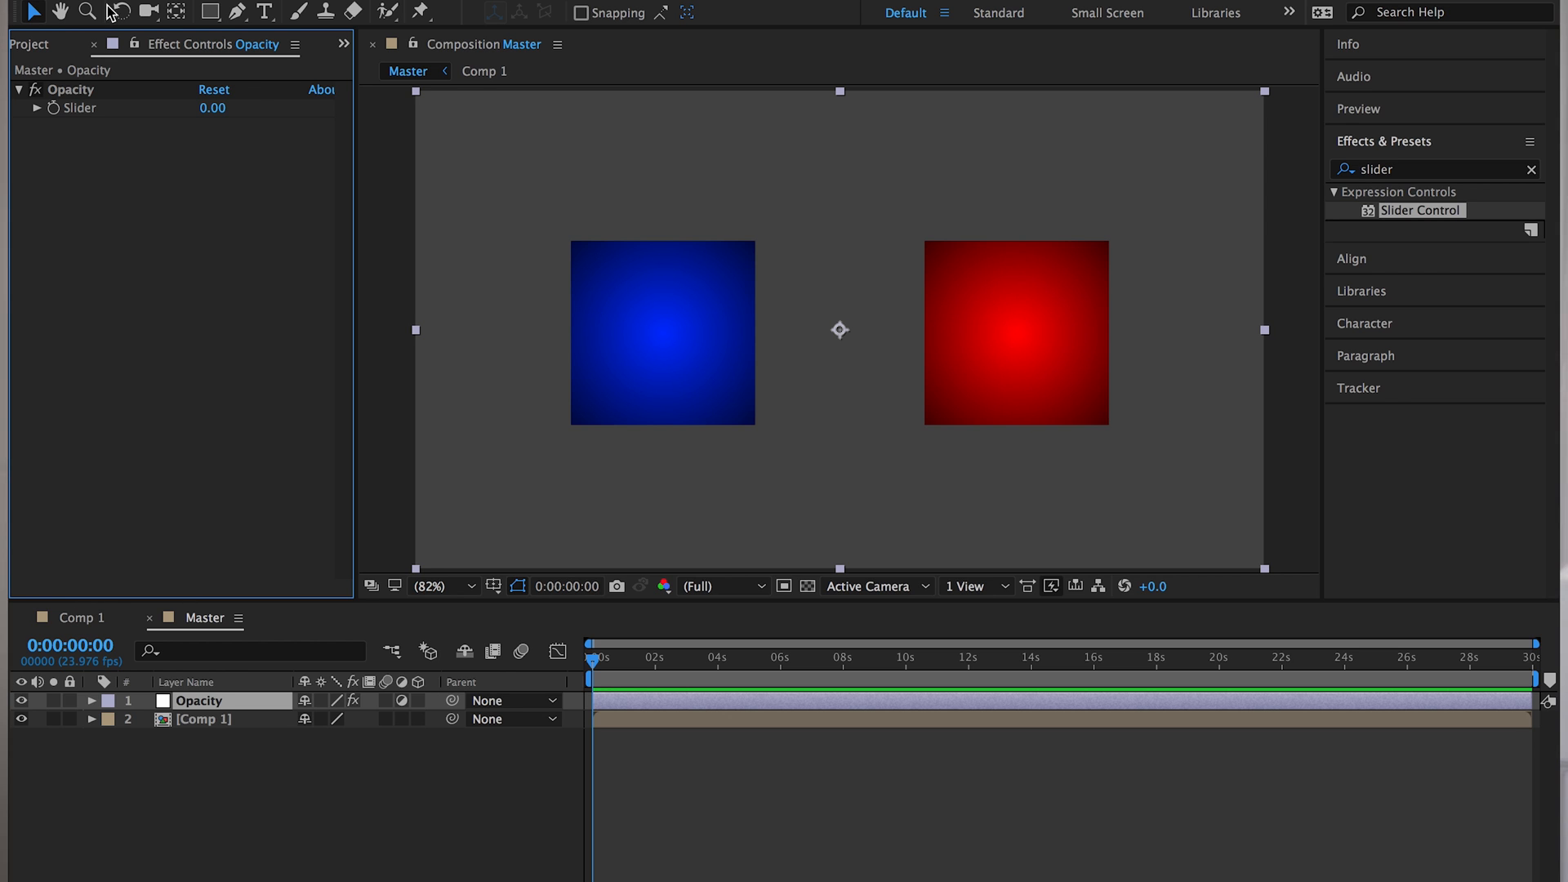
{"action": "mouse_move", "coordinate": [138, 52]}
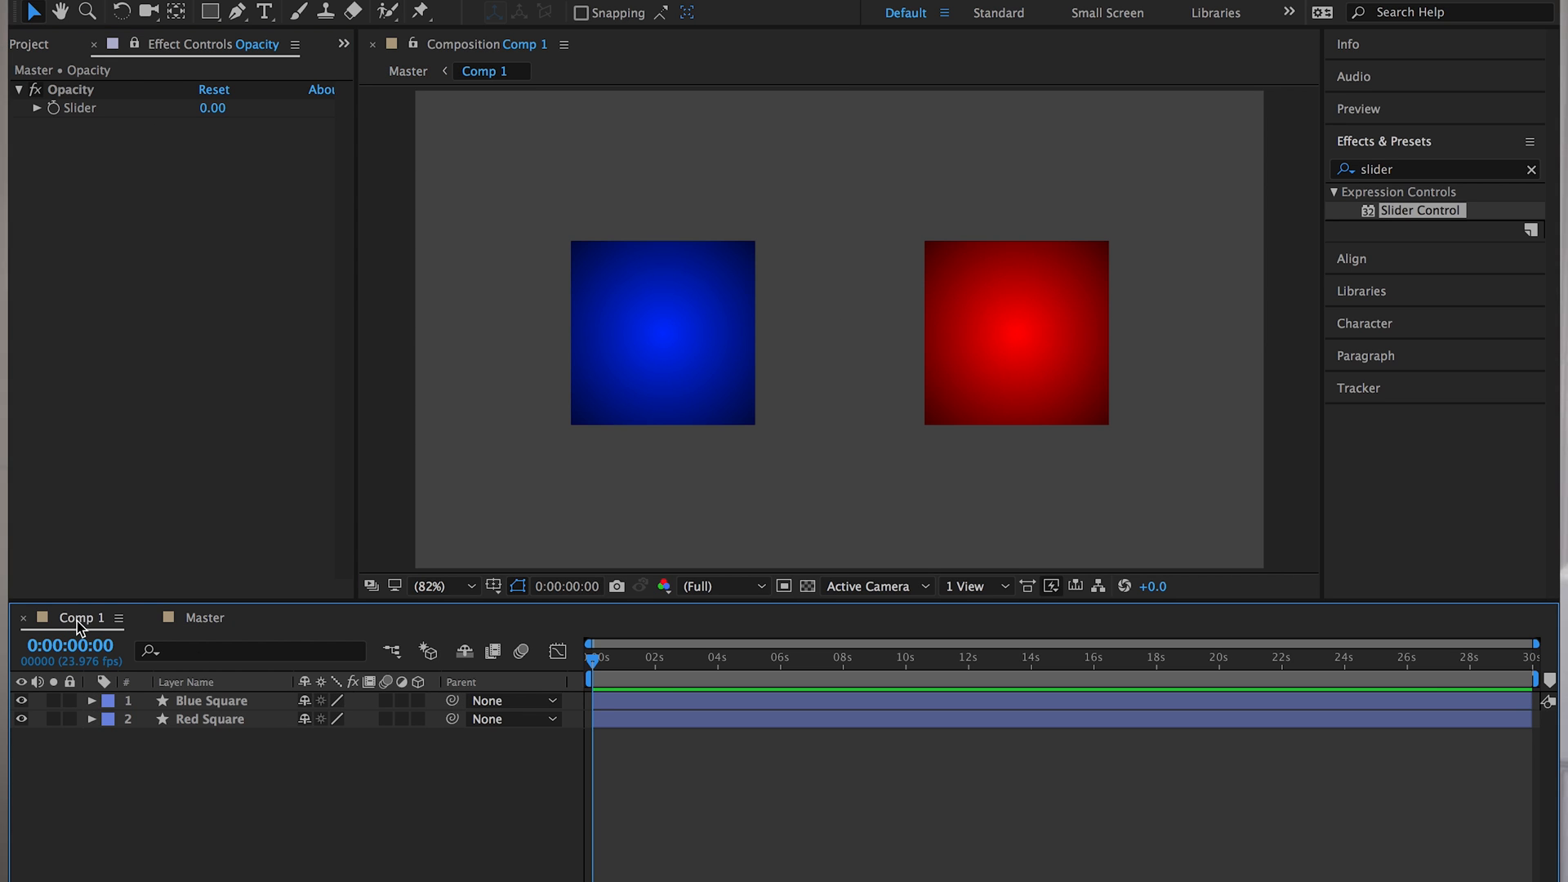
In Comp 1, show both squares' Opacity and enable an expression on Blue Square's Opacity
{"action": "left_click", "coordinate": [212, 700]}
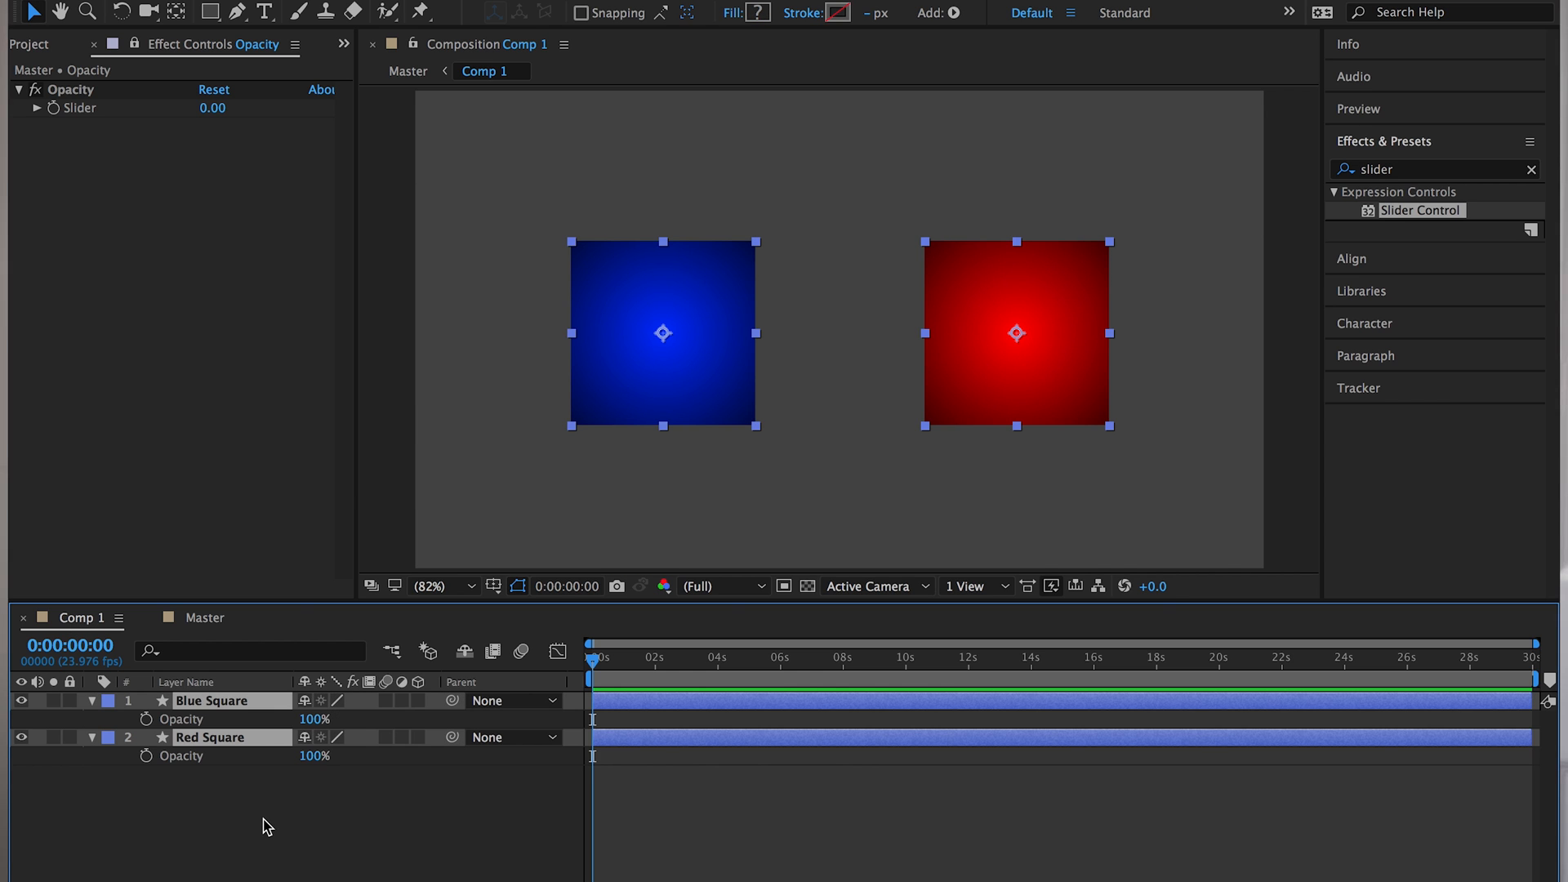
{"action": "left_click", "coordinate": [267, 826]}
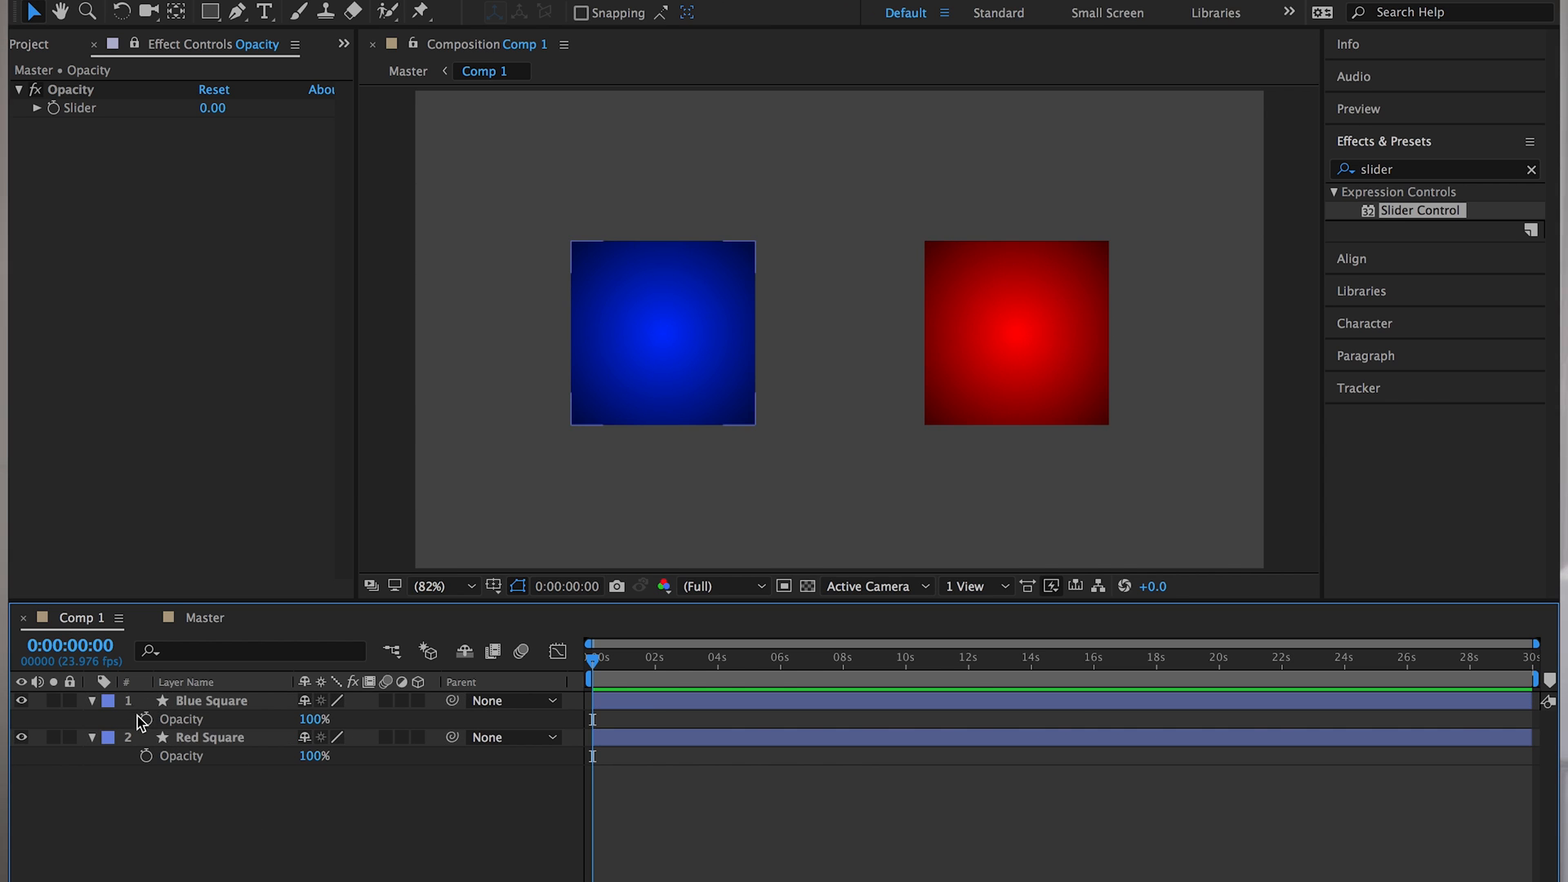
{"action": "mouse_move", "coordinate": [143, 719]}
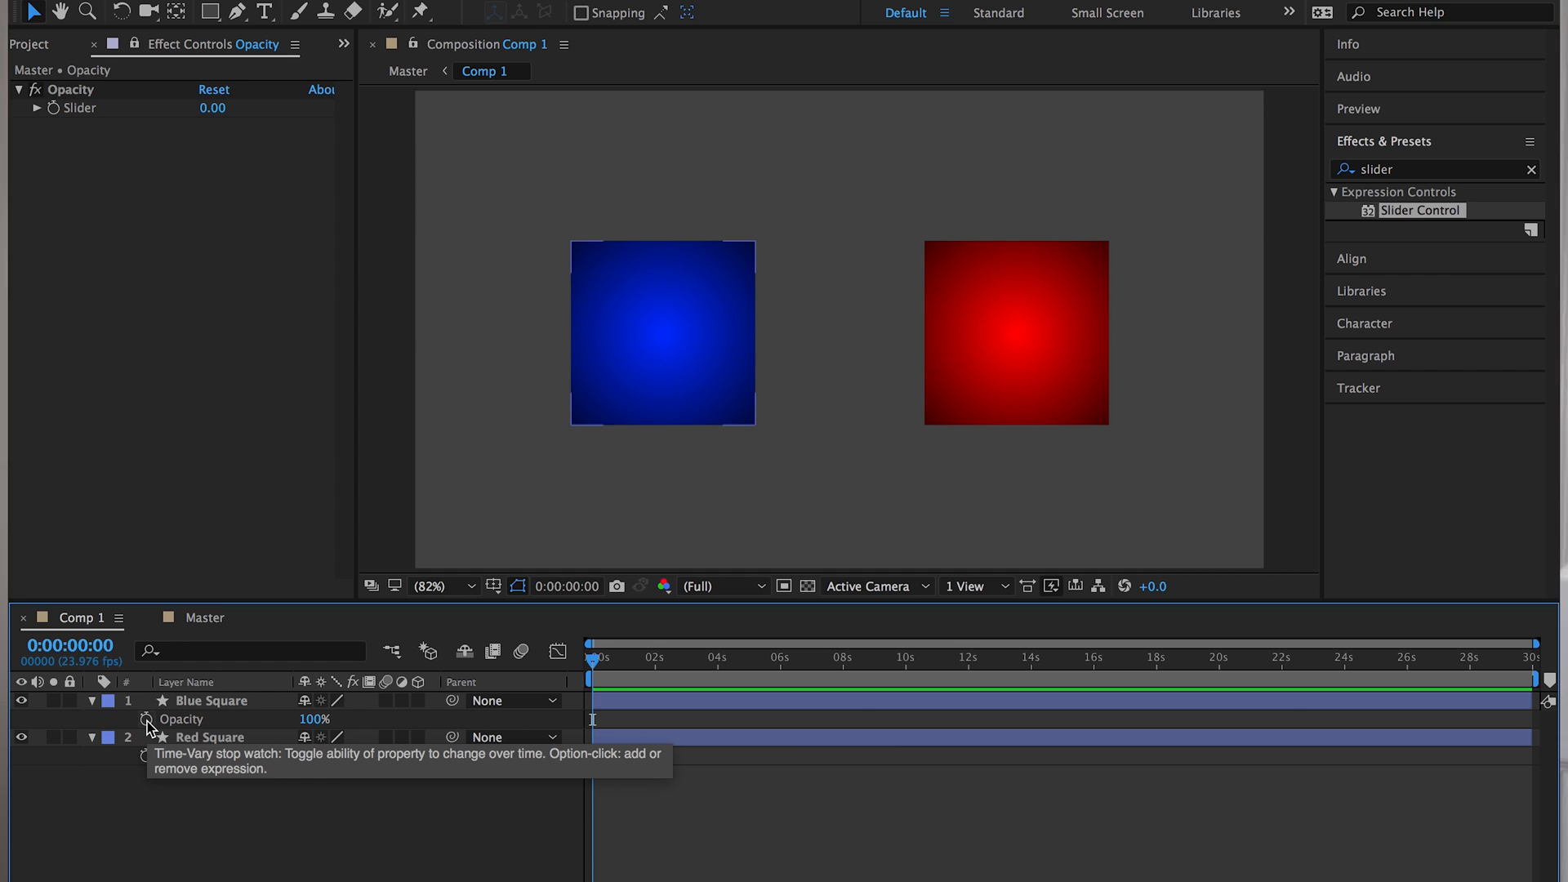
{"action": "left_click", "coordinate": [146, 718]}
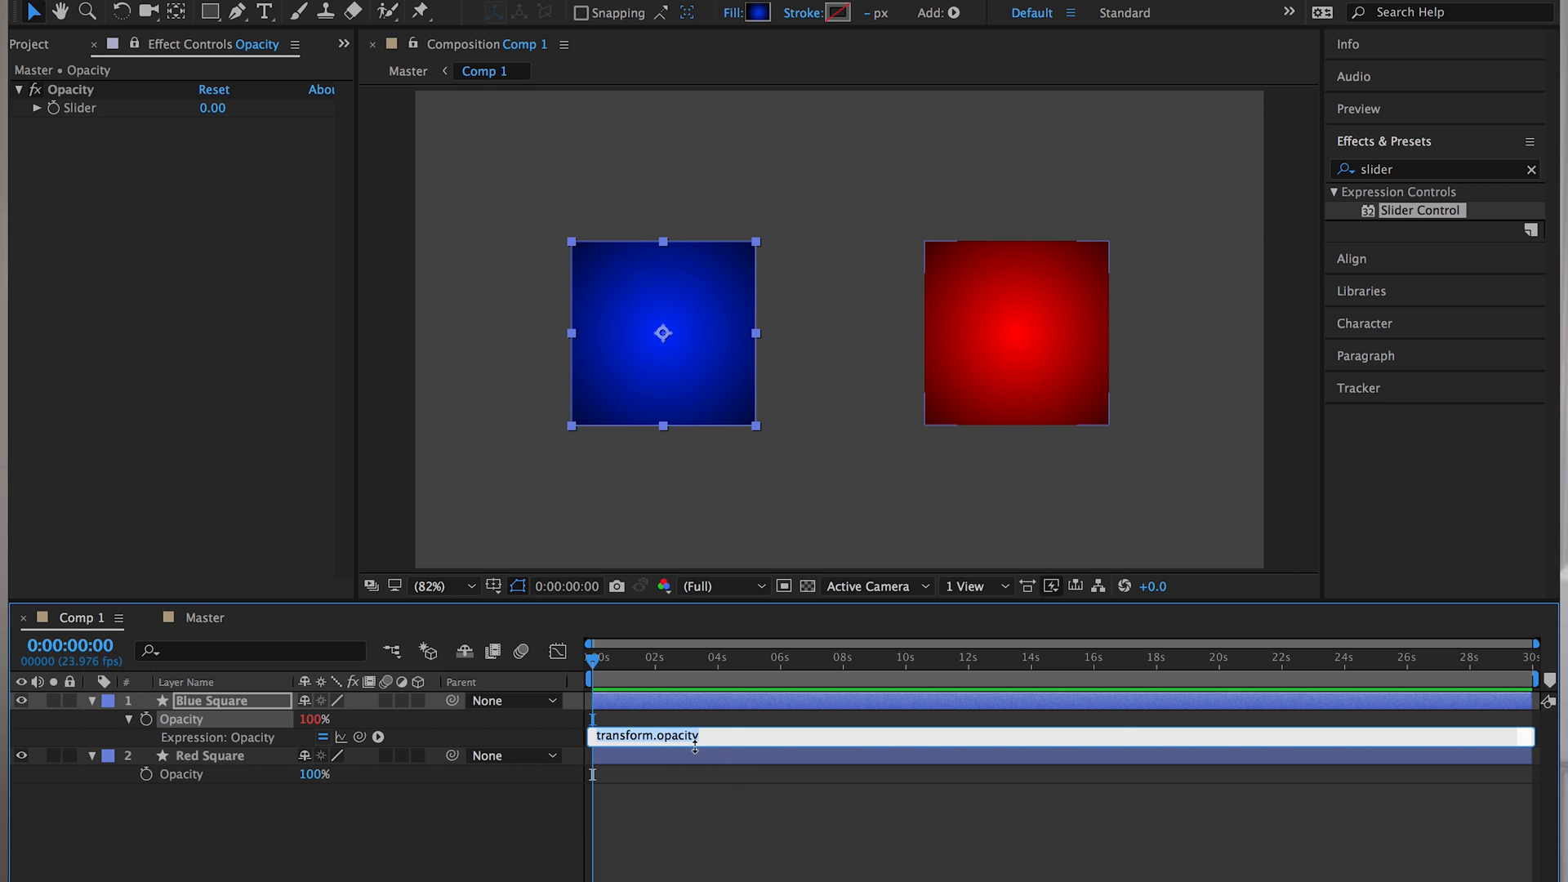
{"action": "mouse_move", "coordinate": [360, 737]}
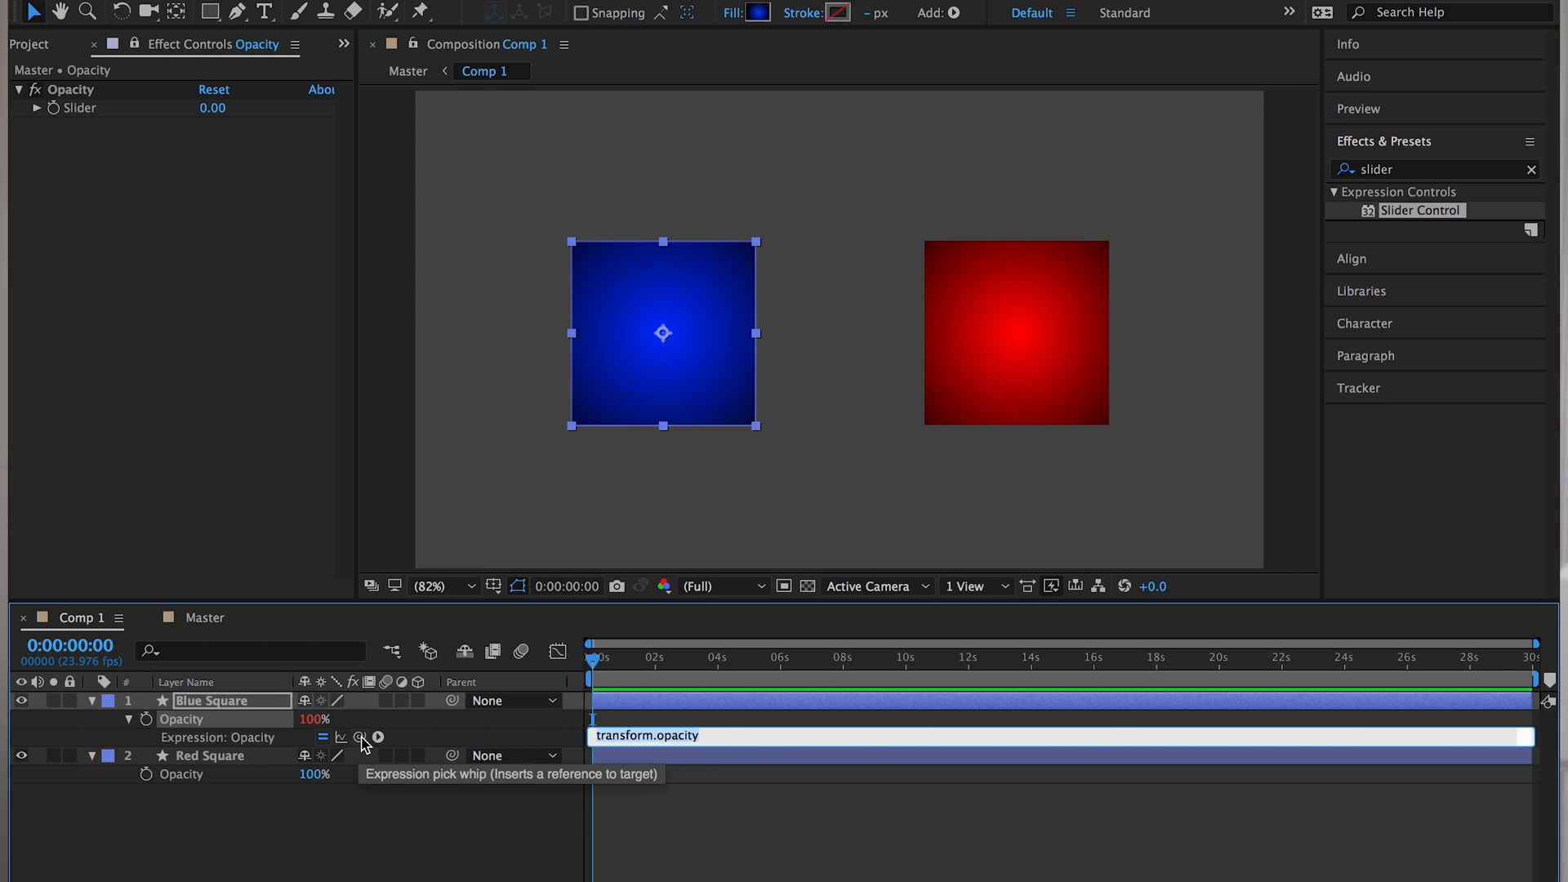